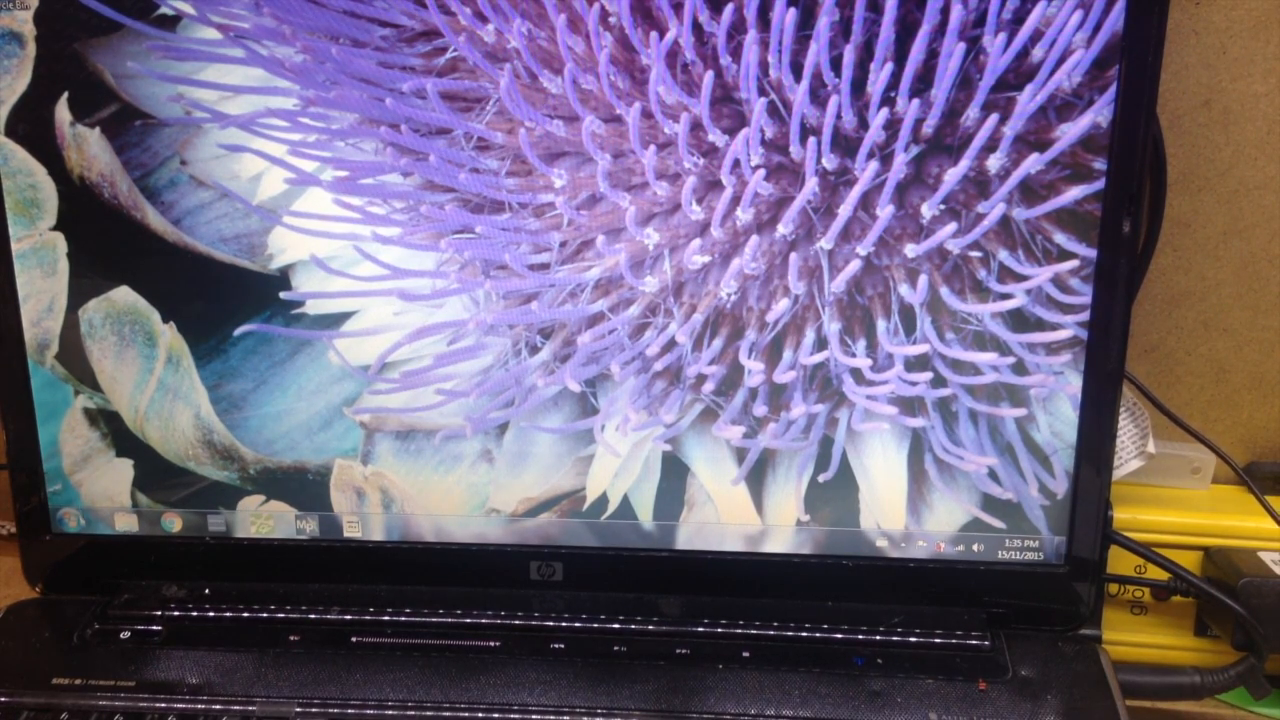
Step: Launch Chrome from the taskbar so it opens on the signed-in YouTube home page
{"action": "left_click", "coordinate": [69, 524]}
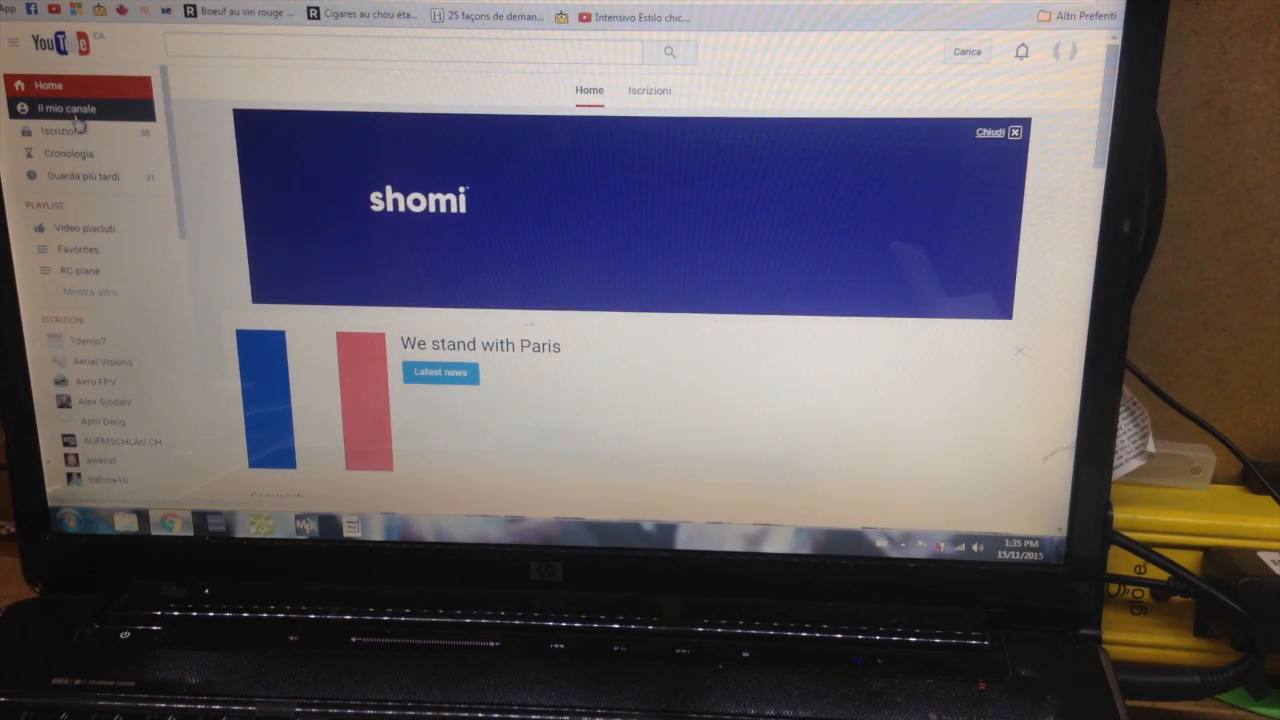
Step: Go to the shared arkbird Dropbox folder with the driver, update PDF and FlyMcu
{"action": "left_click", "coordinate": [61, 109]}
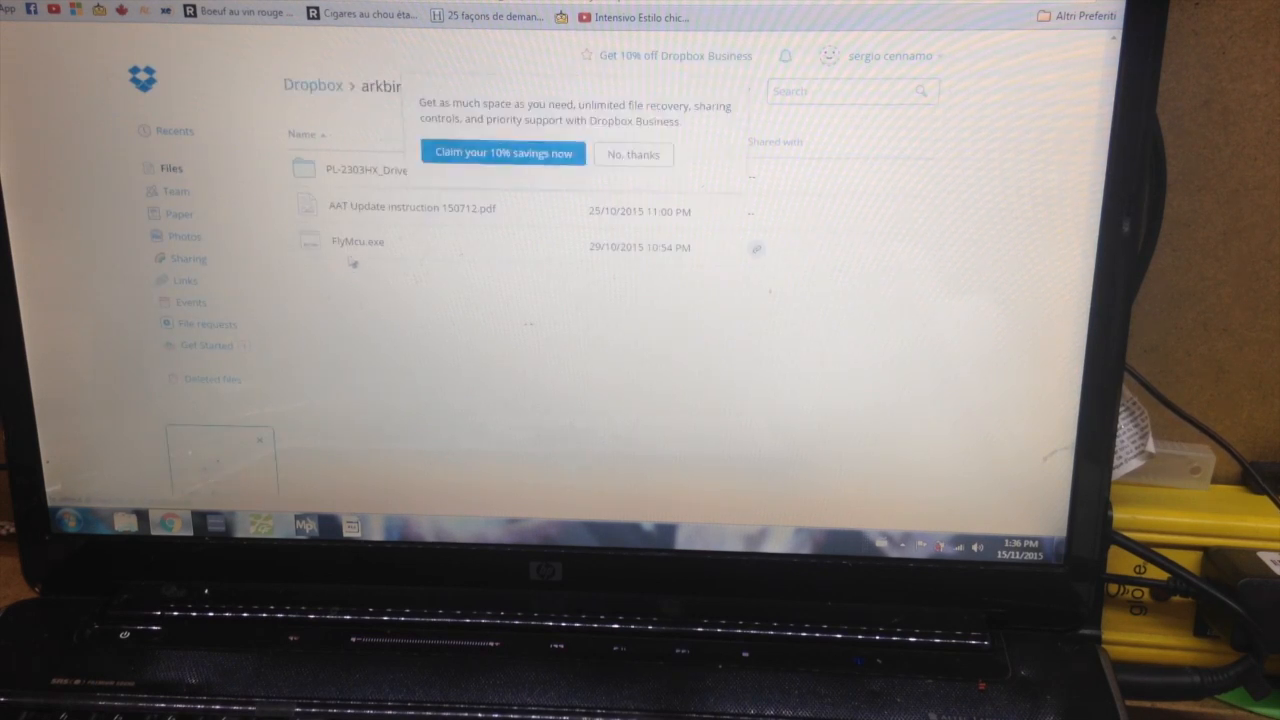
Step: Dismiss the Dropbox Business offer and return from PL-2303HX_Driver to the arkbird folder
{"action": "left_click", "coordinate": [632, 154]}
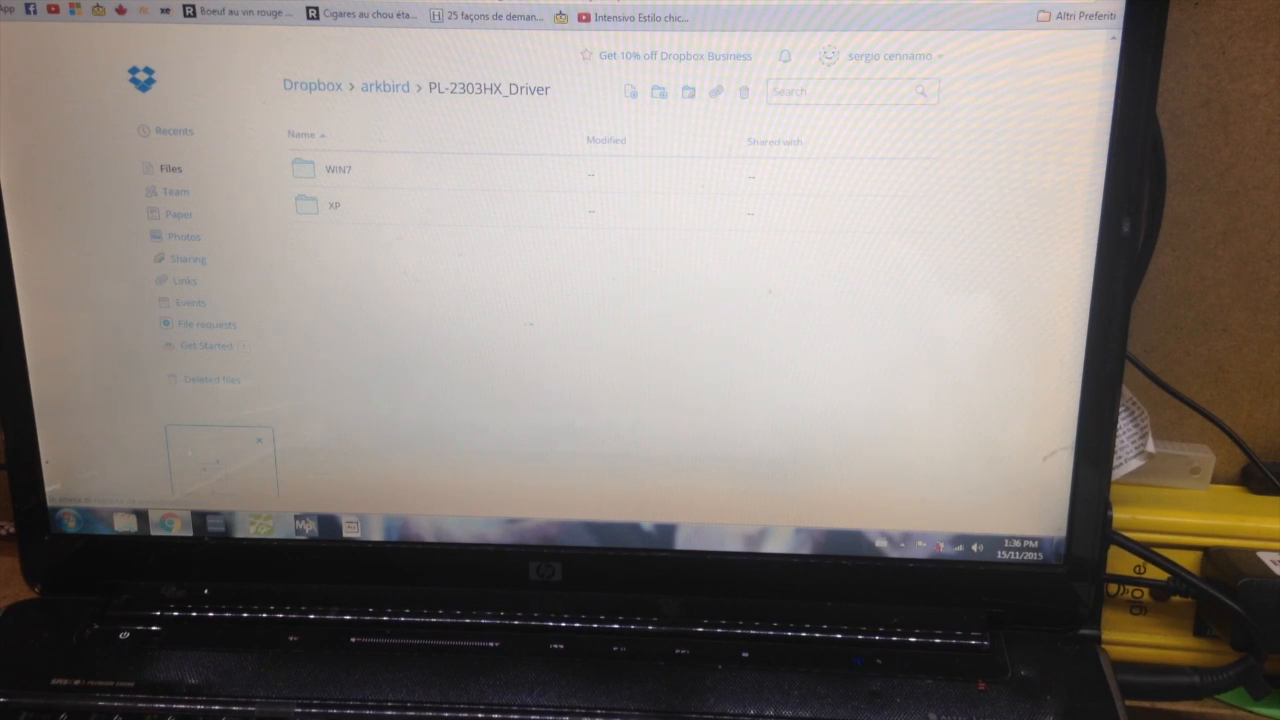
{"action": "left_click", "coordinate": [385, 88]}
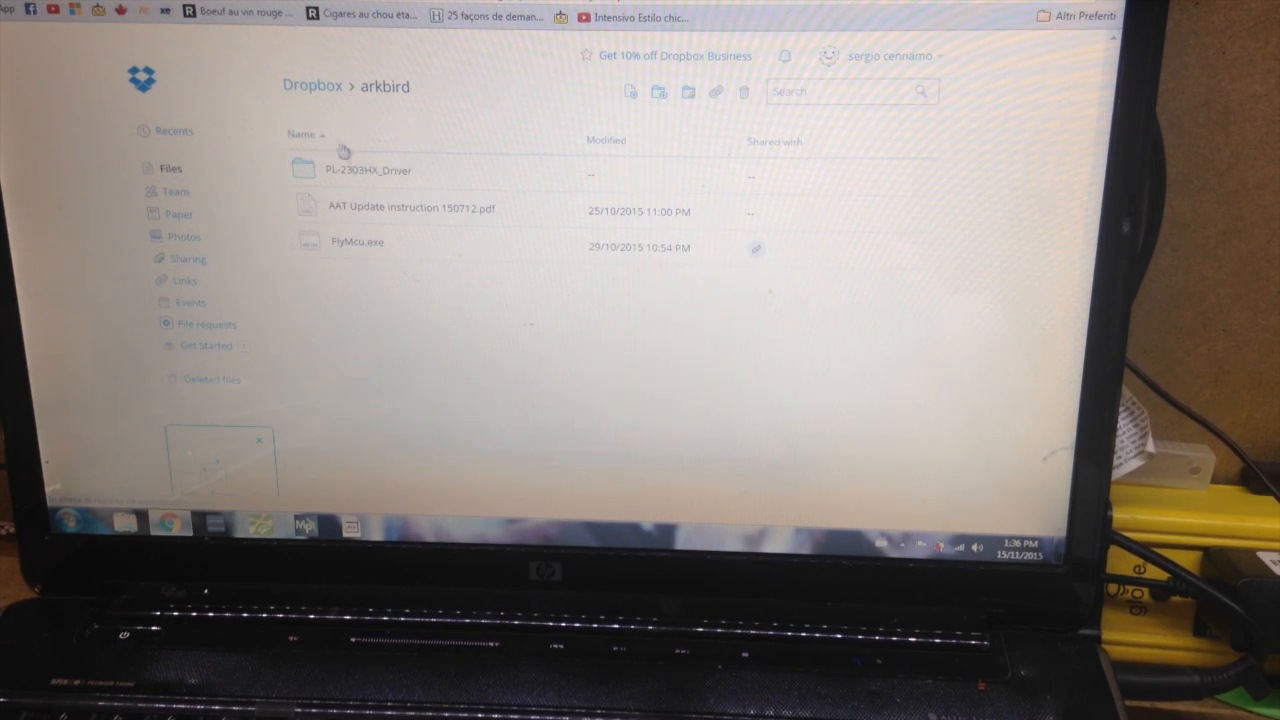